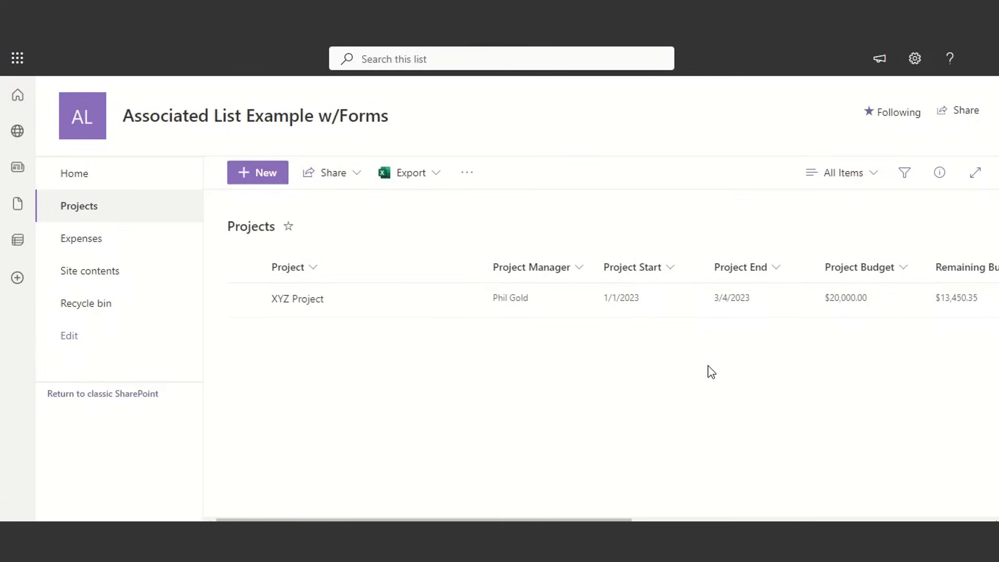
# Show the Infowise commands in the list's '...' menu and start a new Projects item.
pyautogui.click(466, 173)
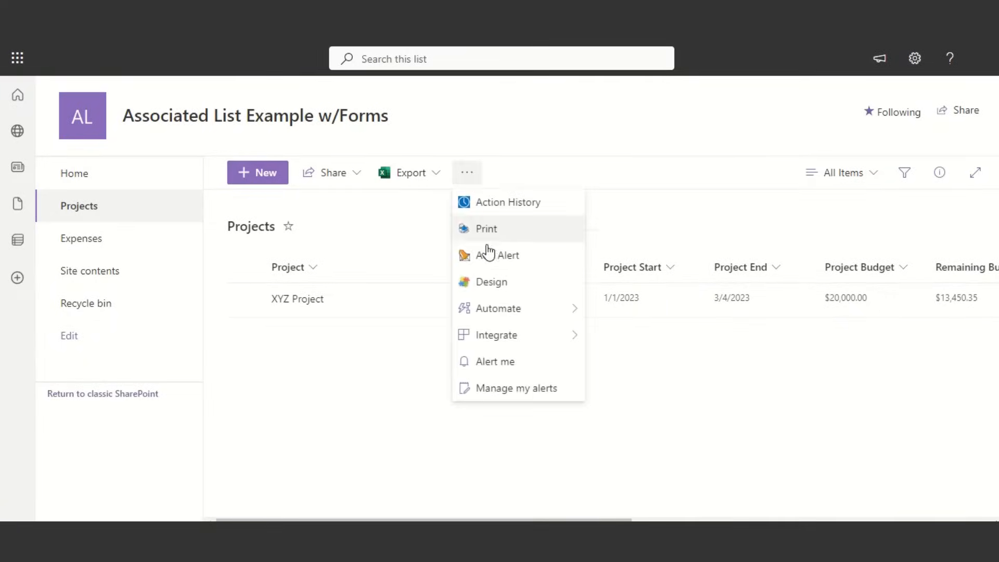
pyautogui.click(486, 227)
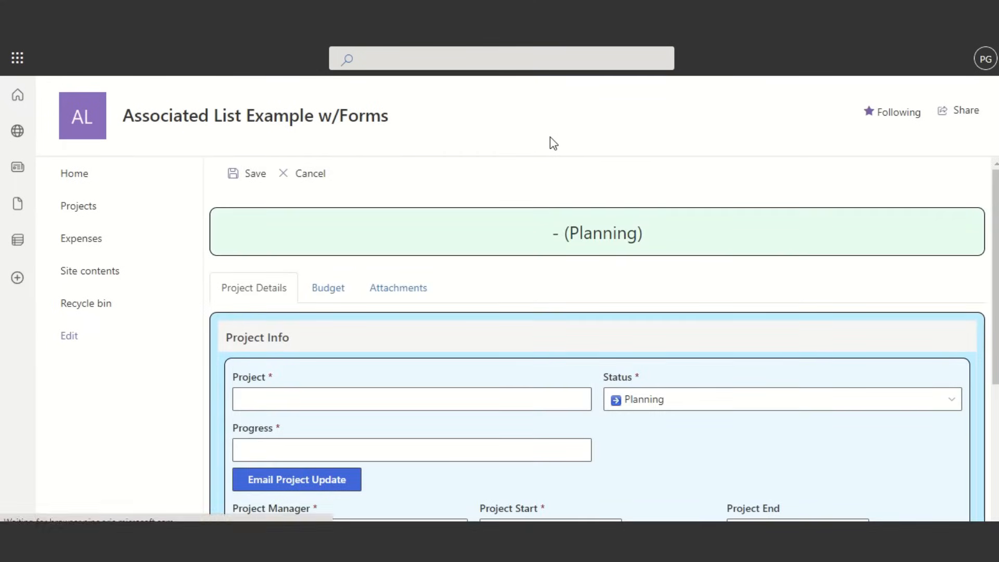
# Preview the form in Form Designer, set Status to Phase 1, and cancel back to Projects.
pyautogui.scroll(-3)
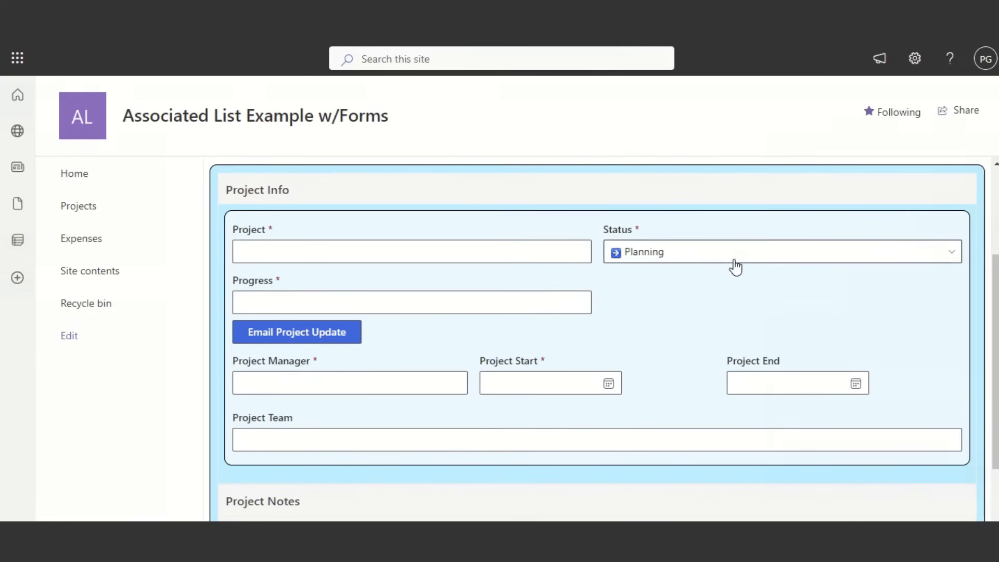
pyautogui.click(69, 335)
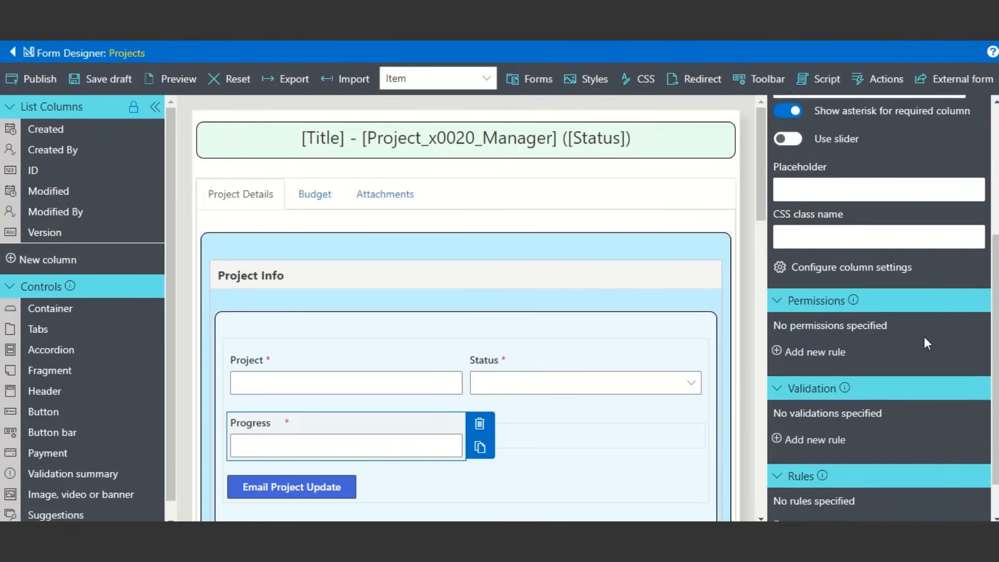
pyautogui.scroll(-3)
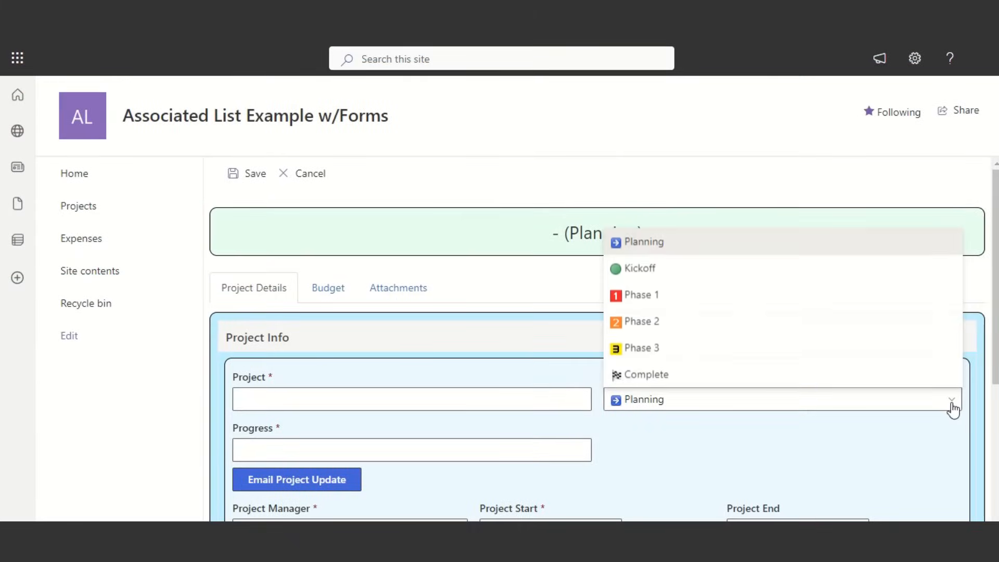
pyautogui.click(641, 294)
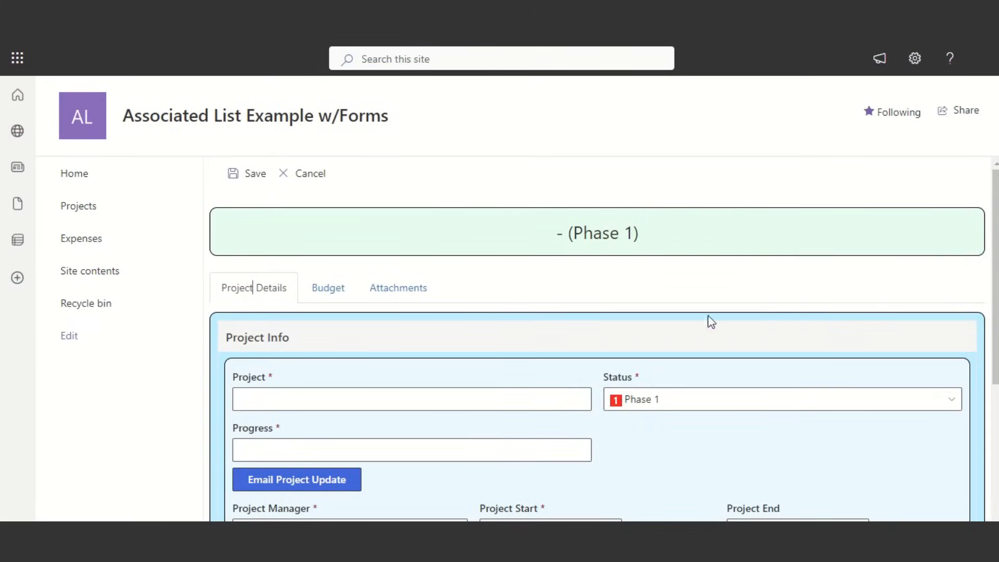
pyautogui.click(327, 288)
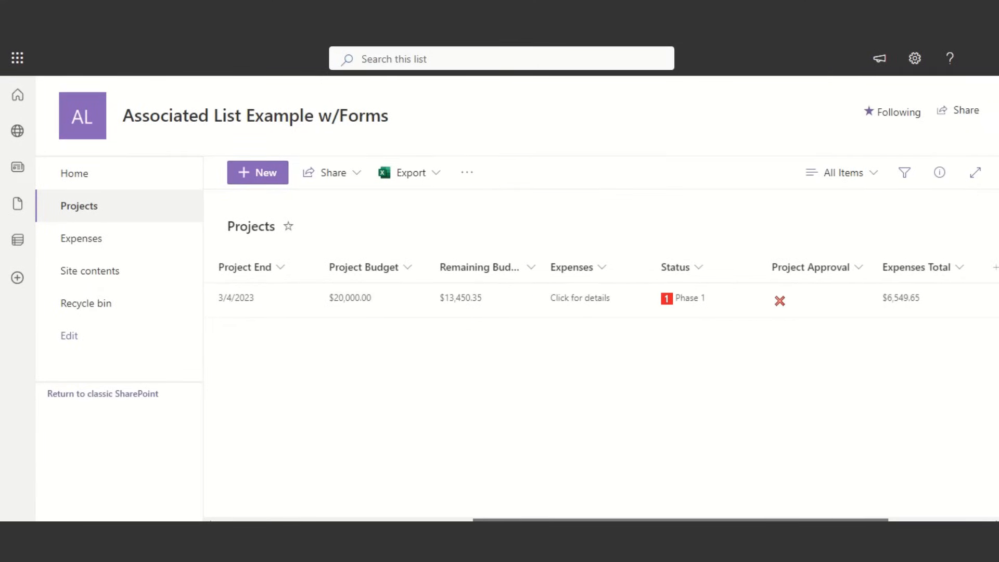
# Preview XYZ Project's associated expenses: Kick-off event $278.32 and Training materials $6,271.33.
pyautogui.click(578, 298)
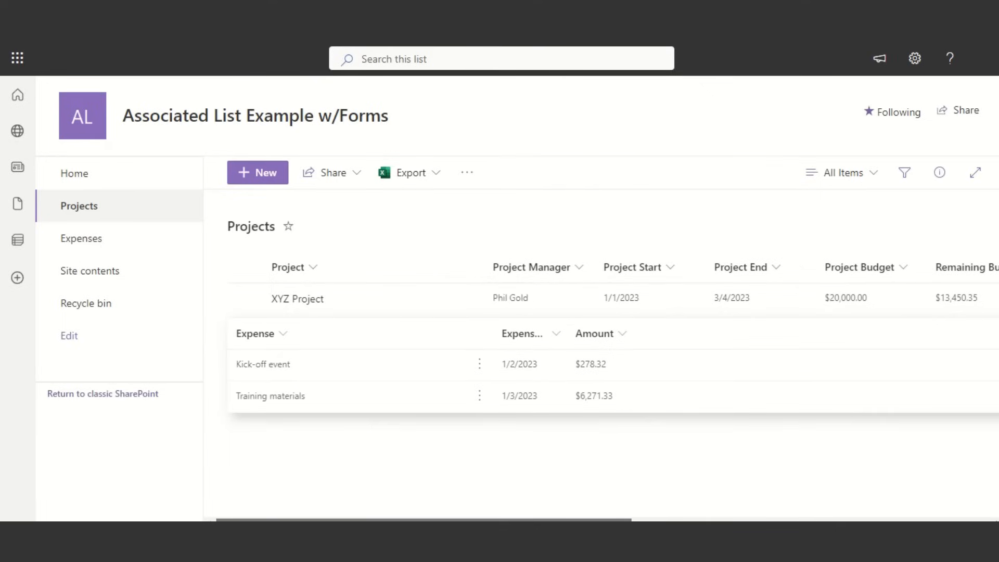
pyautogui.moveTo(312, 506)
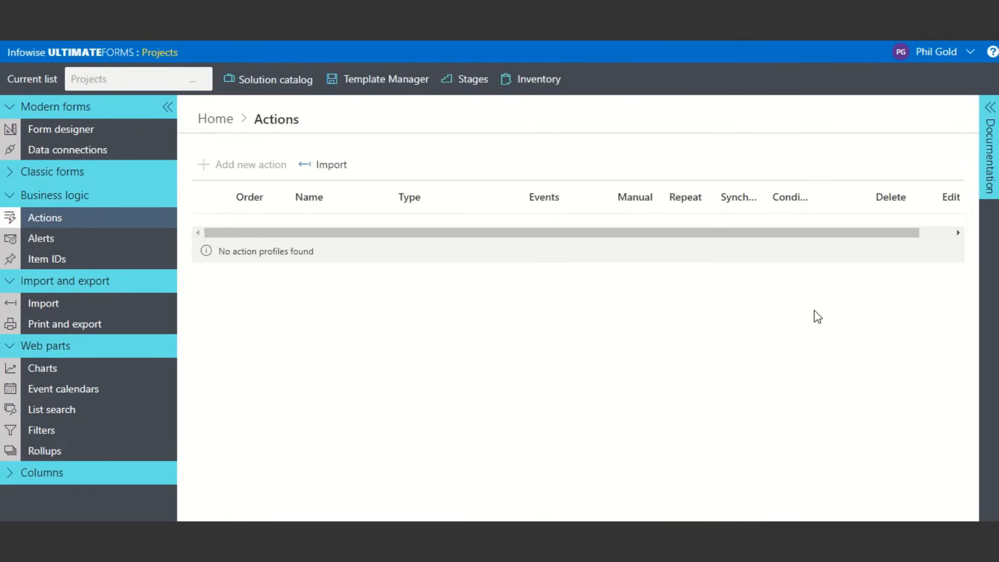
# Start a new action to browse the available action types, then view the Alerts page.
pyautogui.click(250, 165)
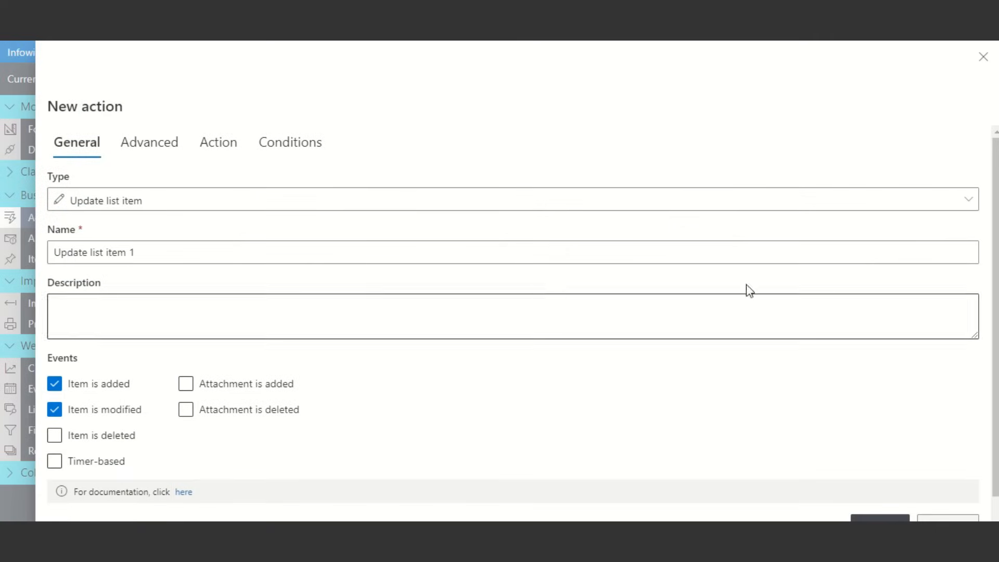
pyautogui.click(510, 200)
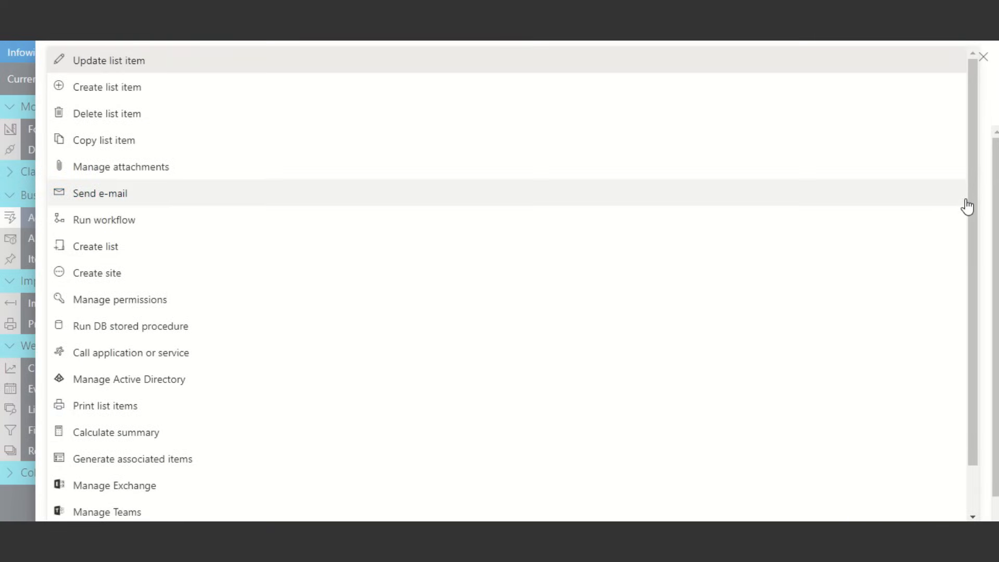
pyautogui.scroll(-3)
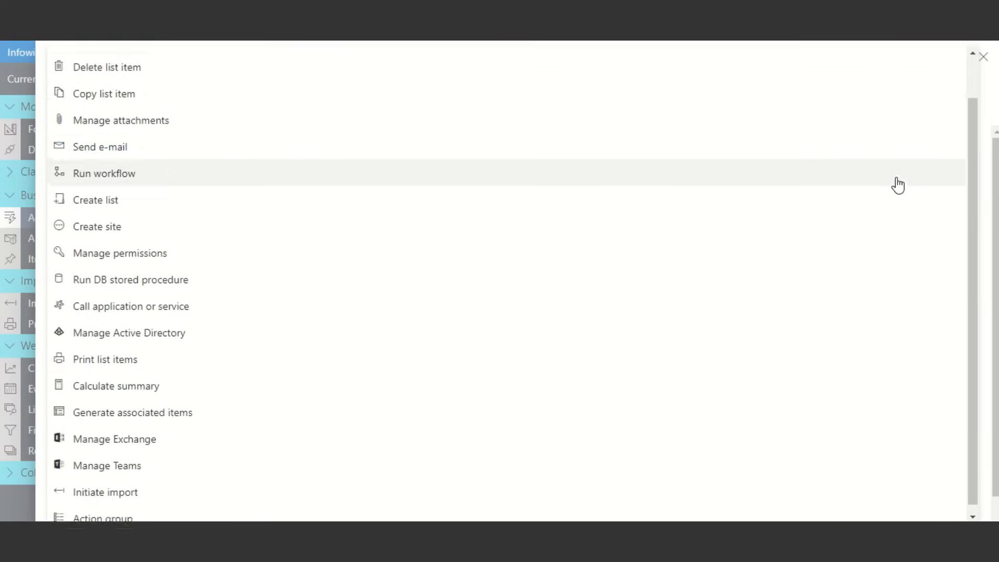
pyautogui.scroll(3)
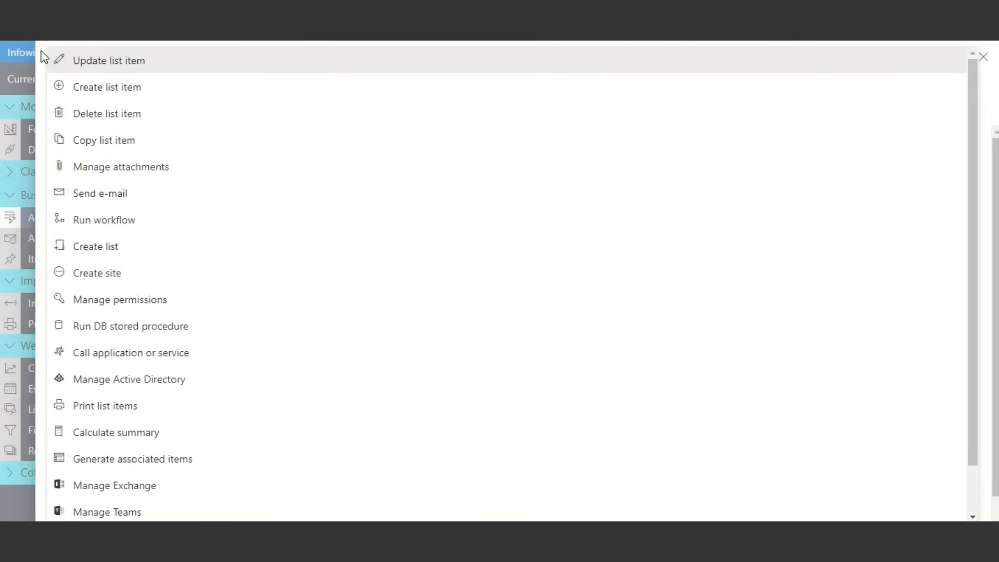
pyautogui.click(108, 60)
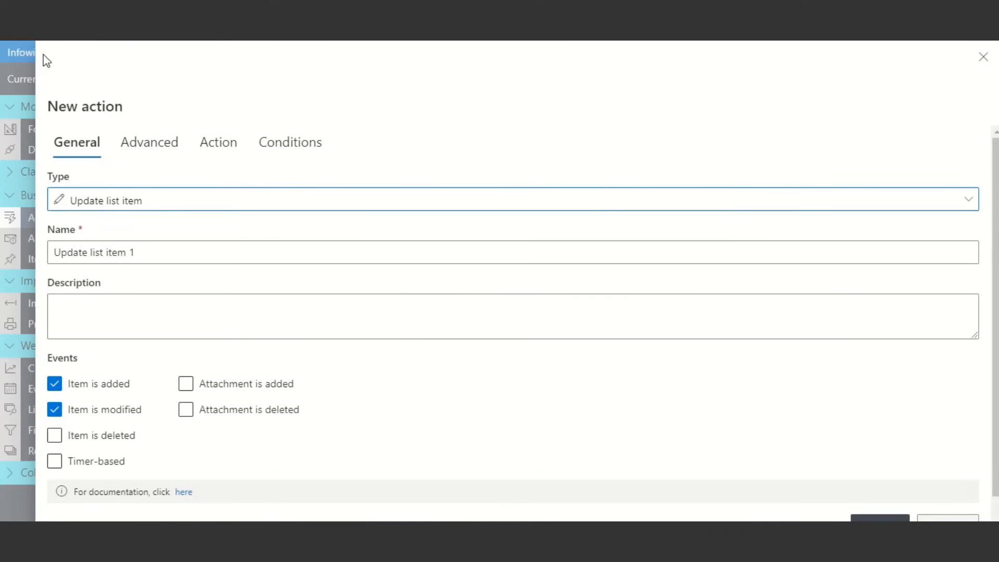
pyautogui.click(983, 56)
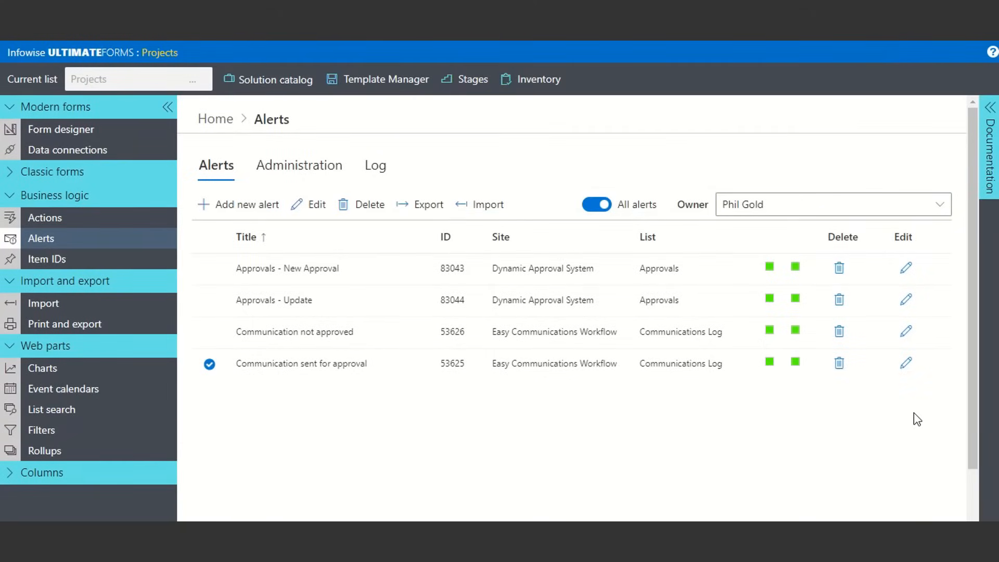
pyautogui.moveTo(677, 518)
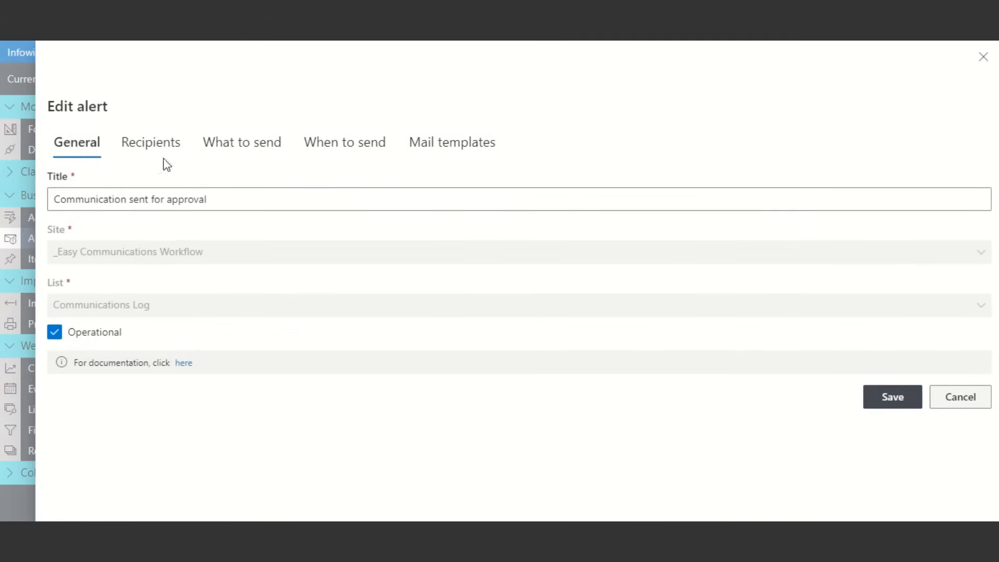
# Review an alert's What to send, When to send and Mail templates tabs.
pyautogui.click(241, 142)
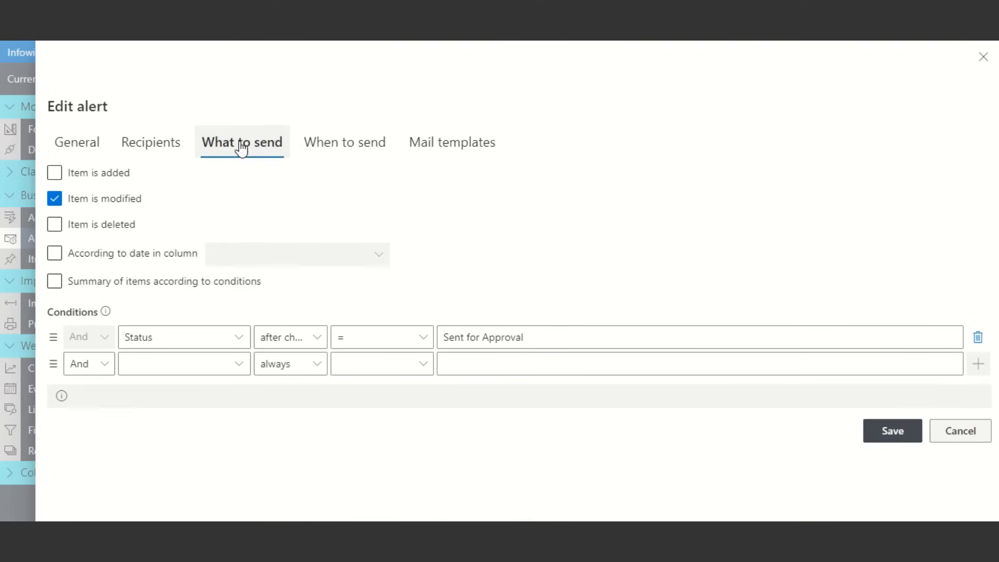
pyautogui.click(343, 141)
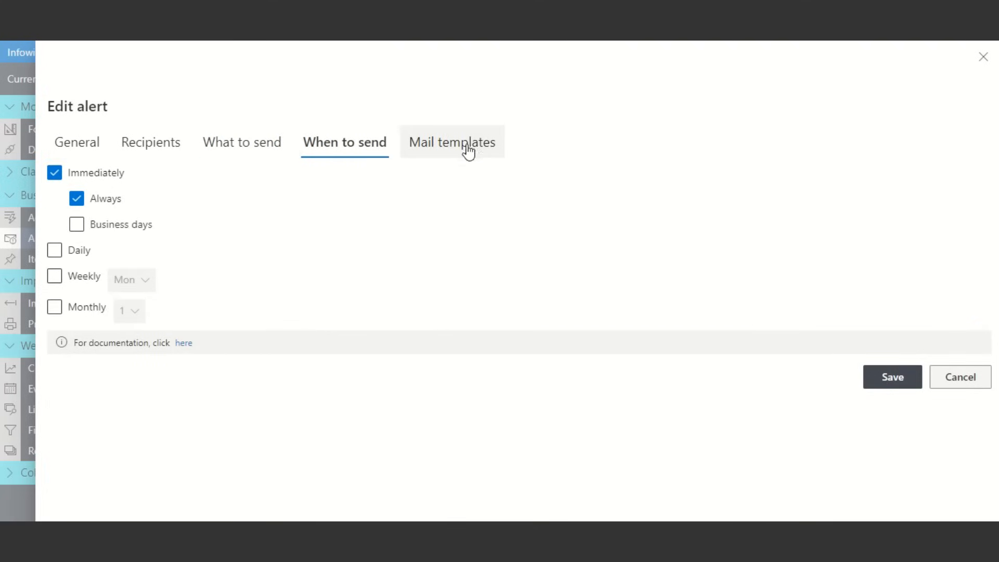
pyautogui.click(451, 142)
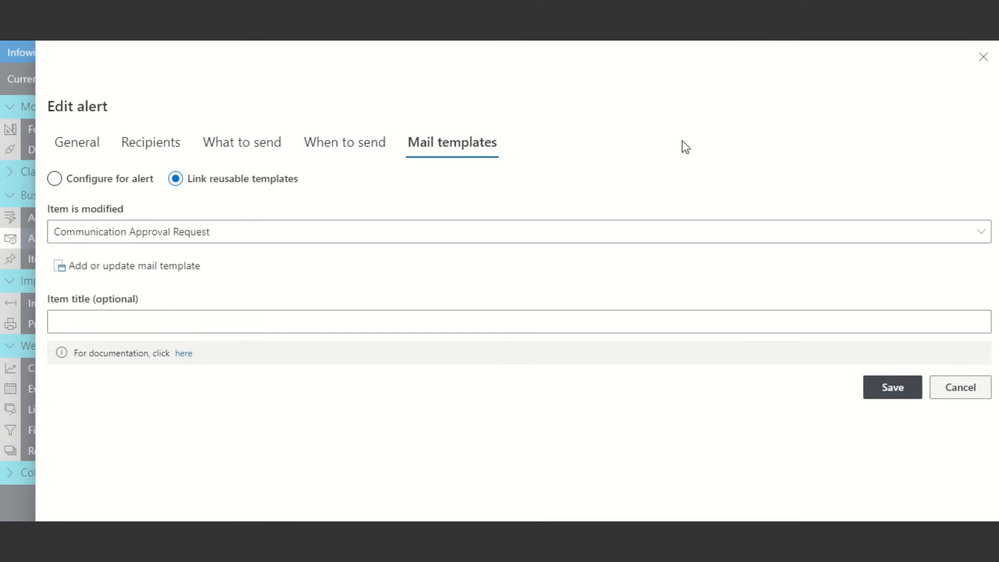
pyautogui.click(959, 387)
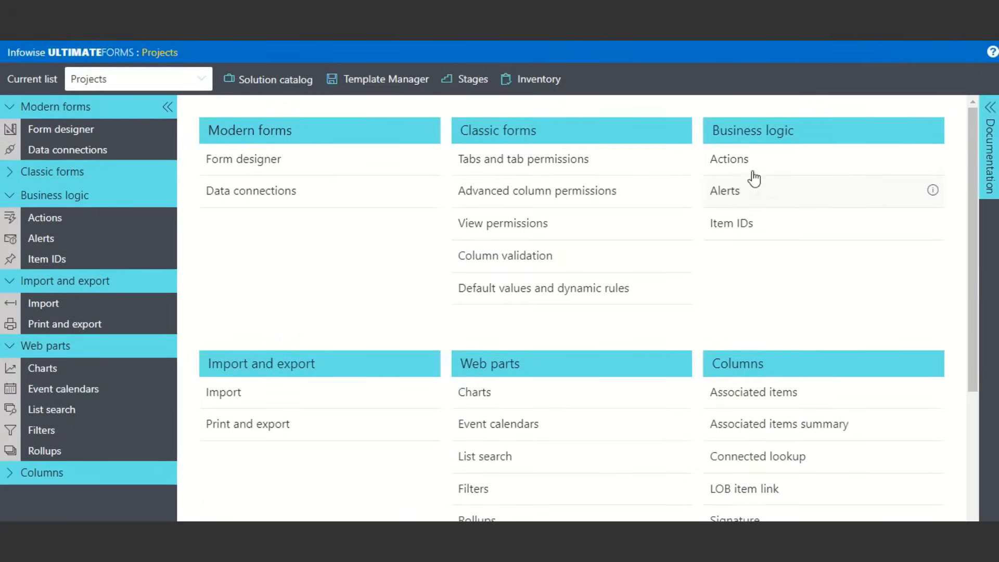
pyautogui.click(729, 159)
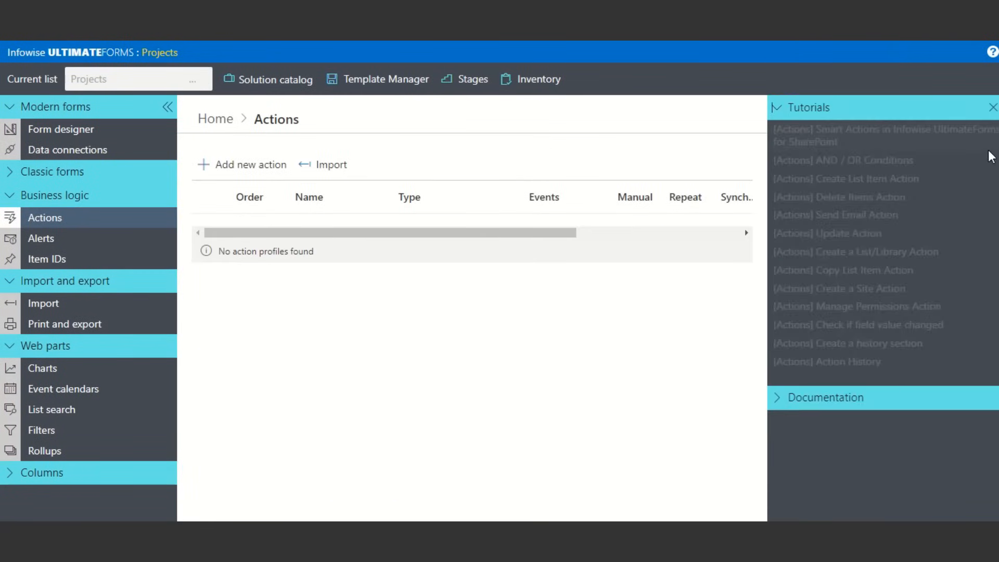